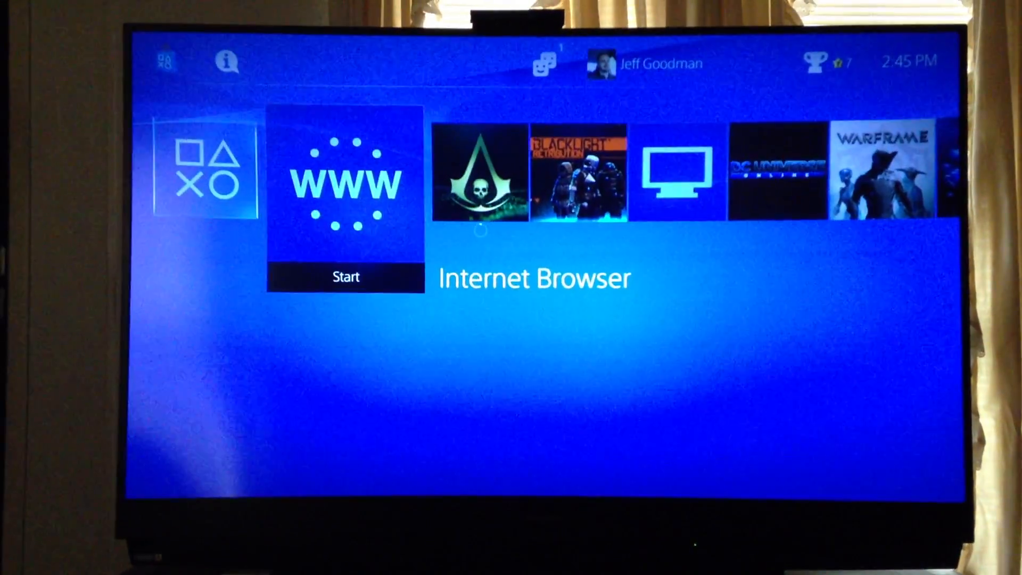
# - Launch the Internet Browser from the PS4 home screen
pyautogui.click(345, 182)
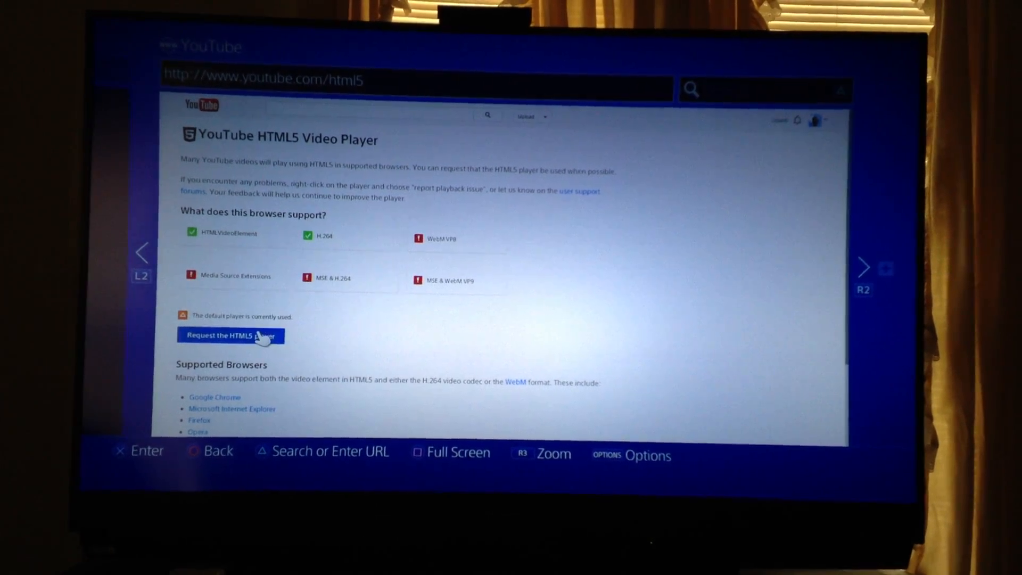
# - Request the HTML5 video player on youtube.com/html5
pyautogui.click(229, 336)
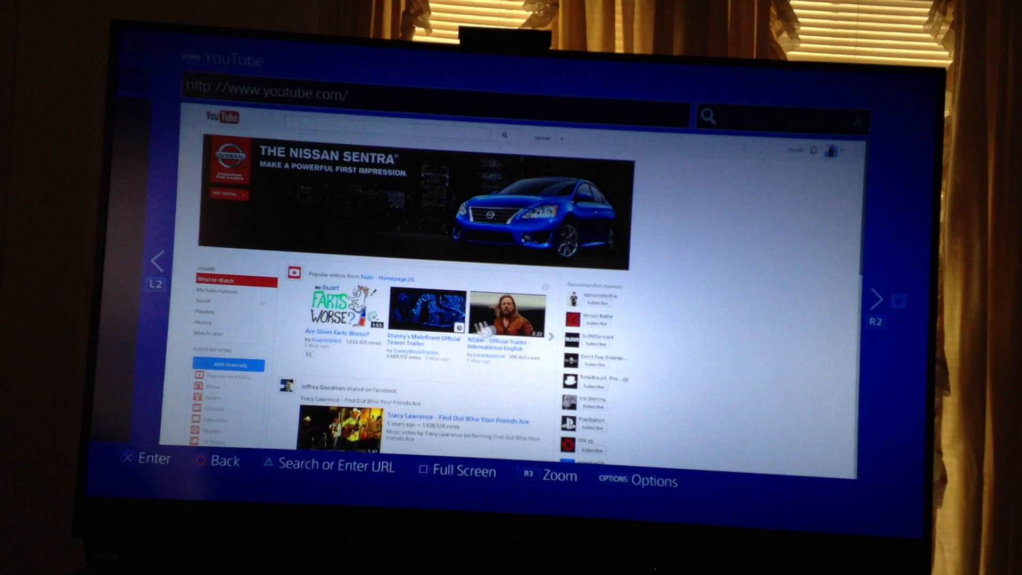
# - Play the NOAH Official Trailer, then reach YouTube TV's Sign In & Settings
pyautogui.click(501, 316)
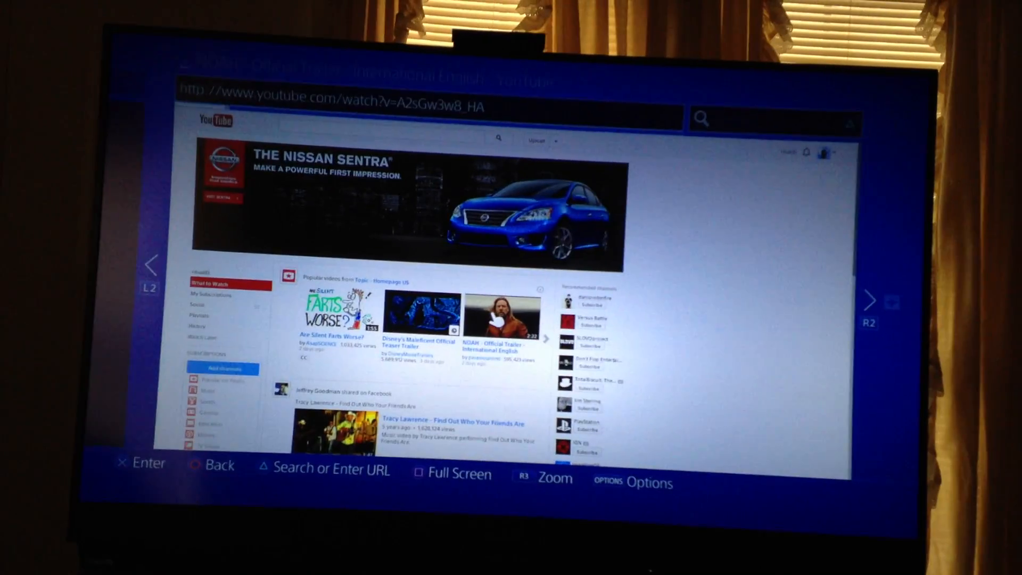
pyautogui.click(500, 313)
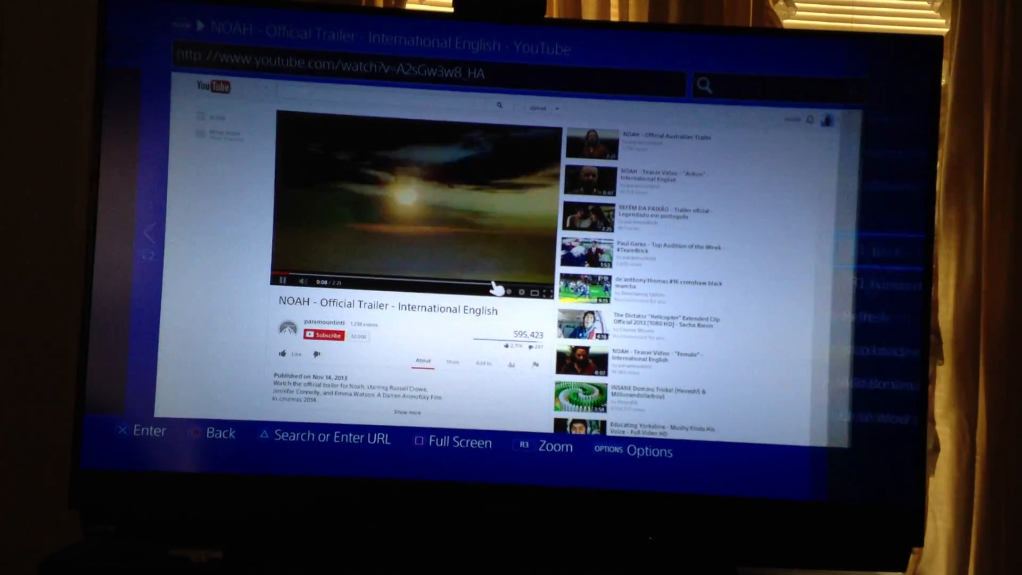
pyautogui.click(628, 451)
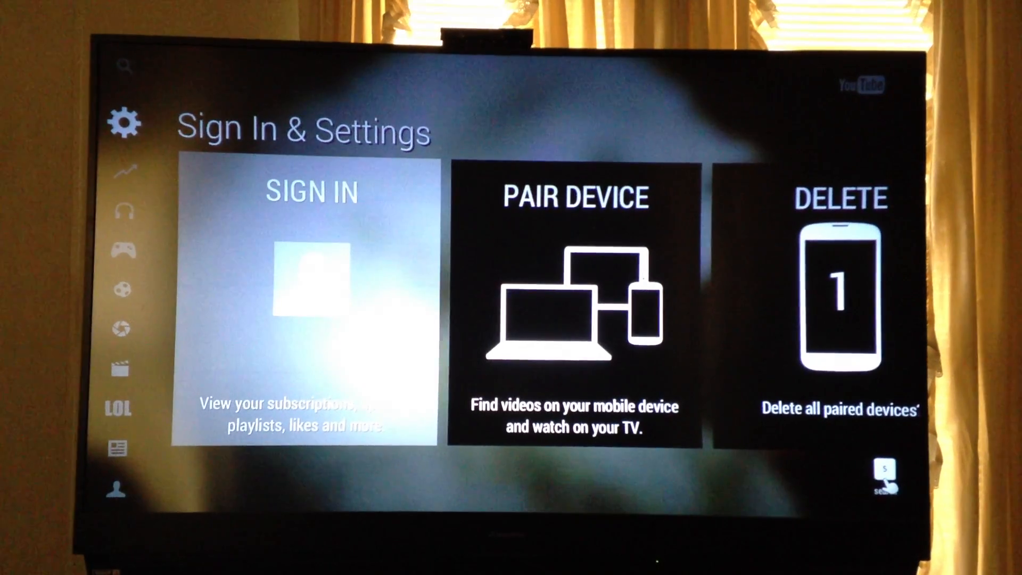
pyautogui.hscroll(3)
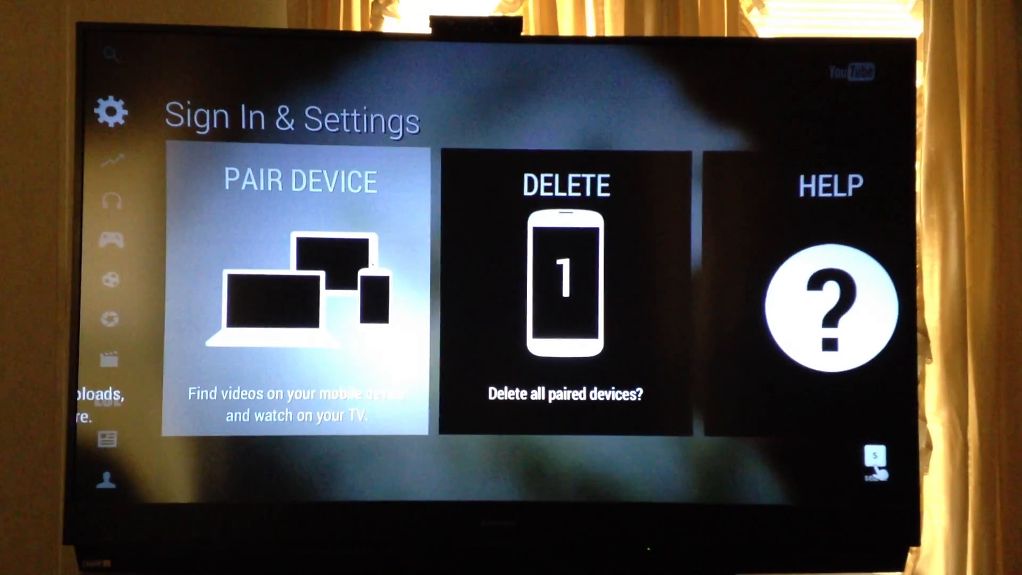
pyautogui.hscroll(-3)
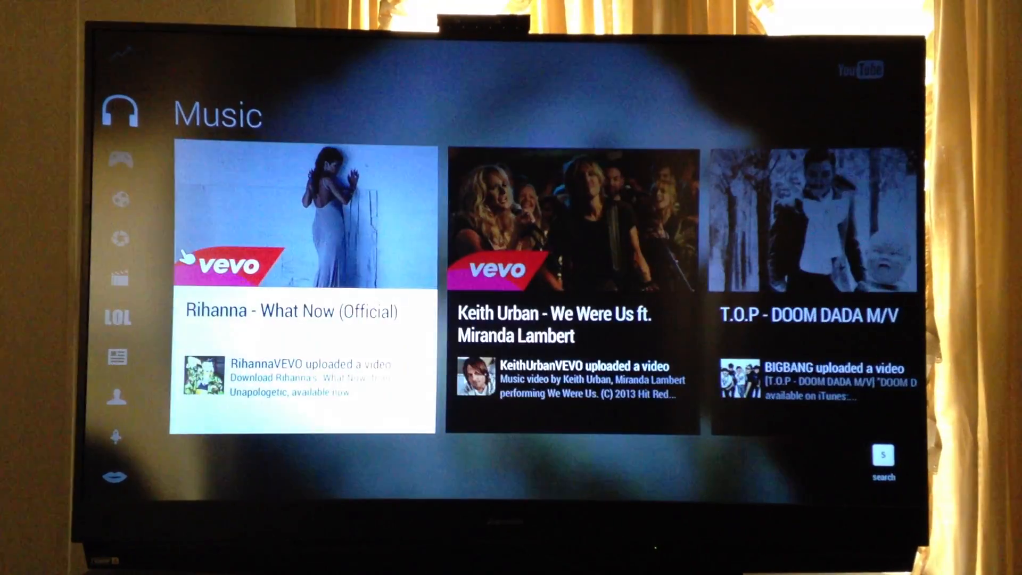
# - Play 'Rihanna - What Now (Official)' full screen from the Music category
pyautogui.click(301, 218)
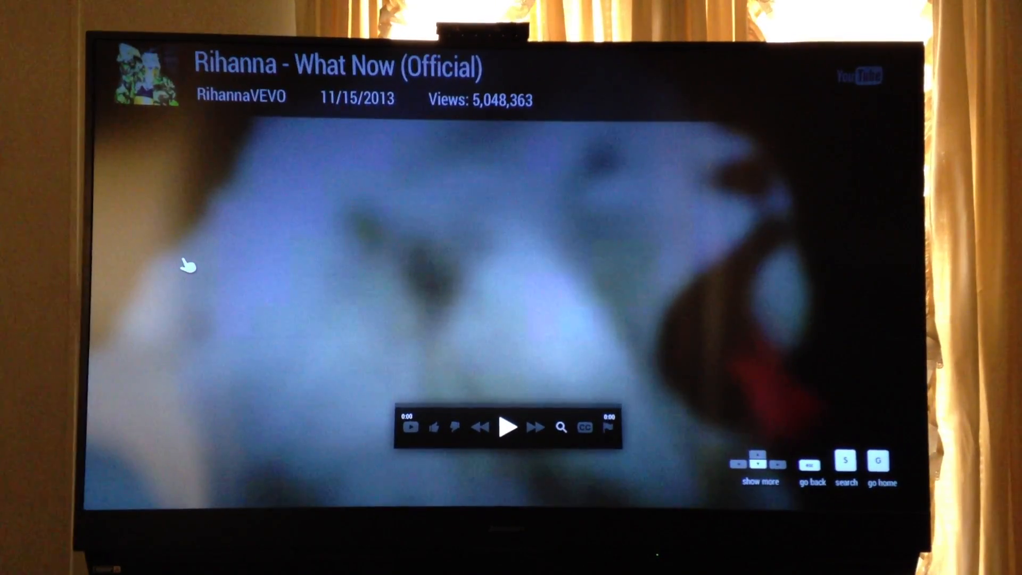
pyautogui.click(510, 425)
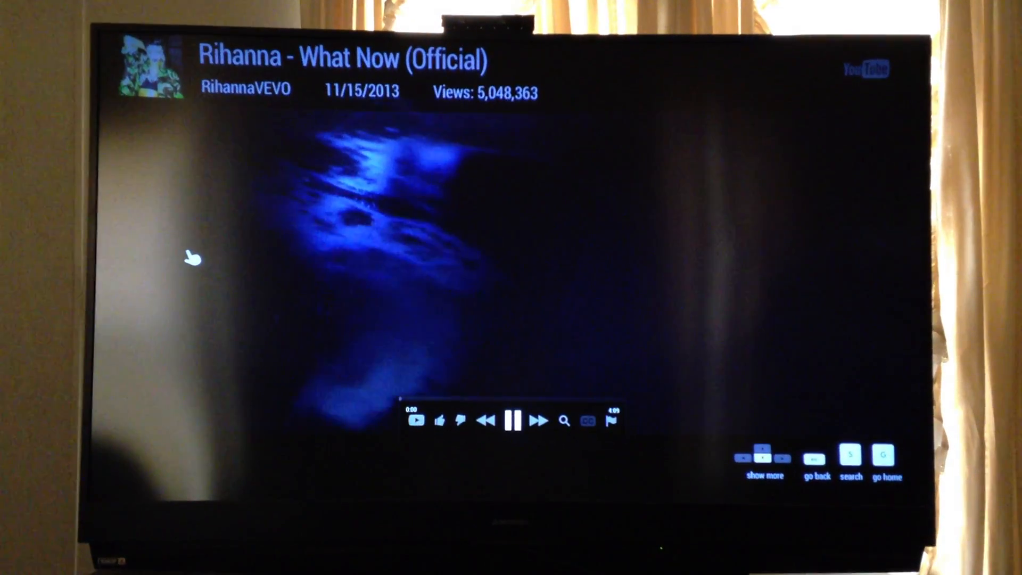